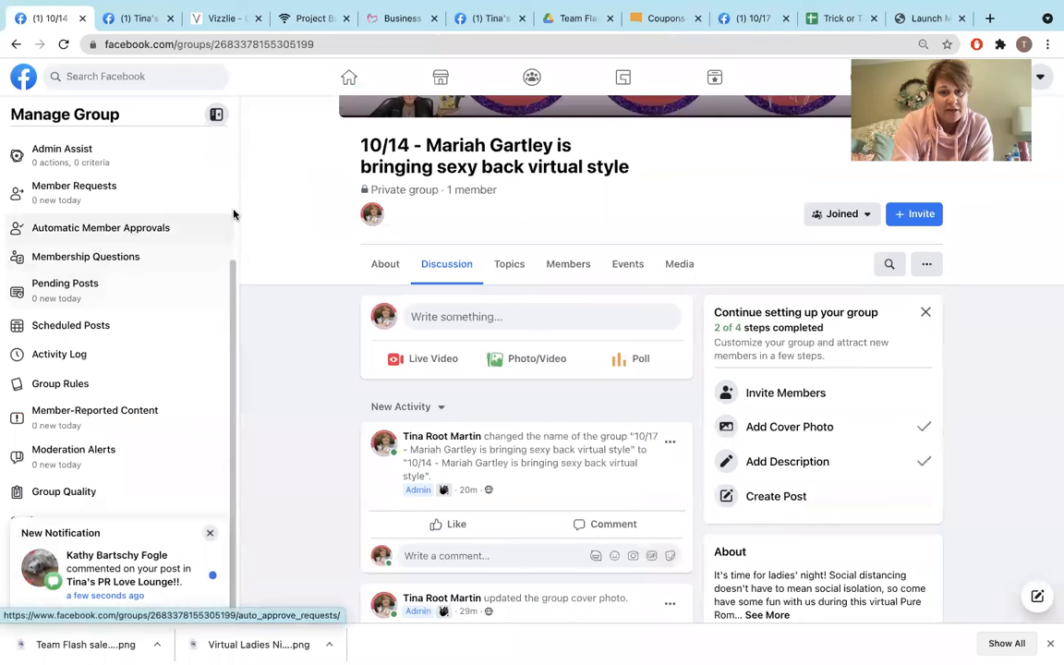
pyautogui.moveTo(197, 488)
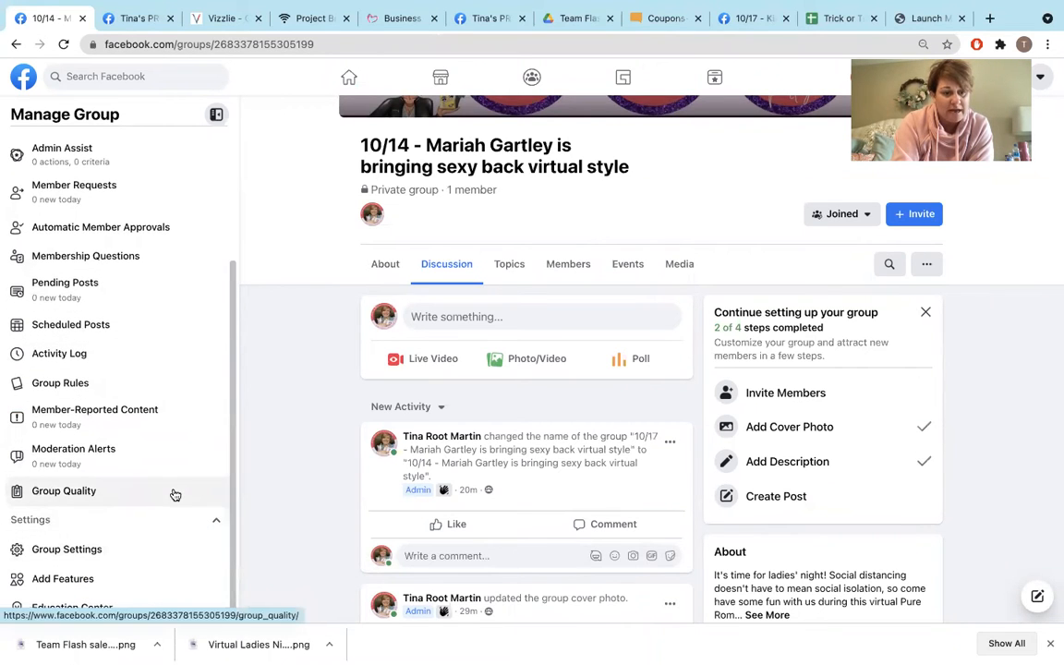
pyautogui.click(67, 549)
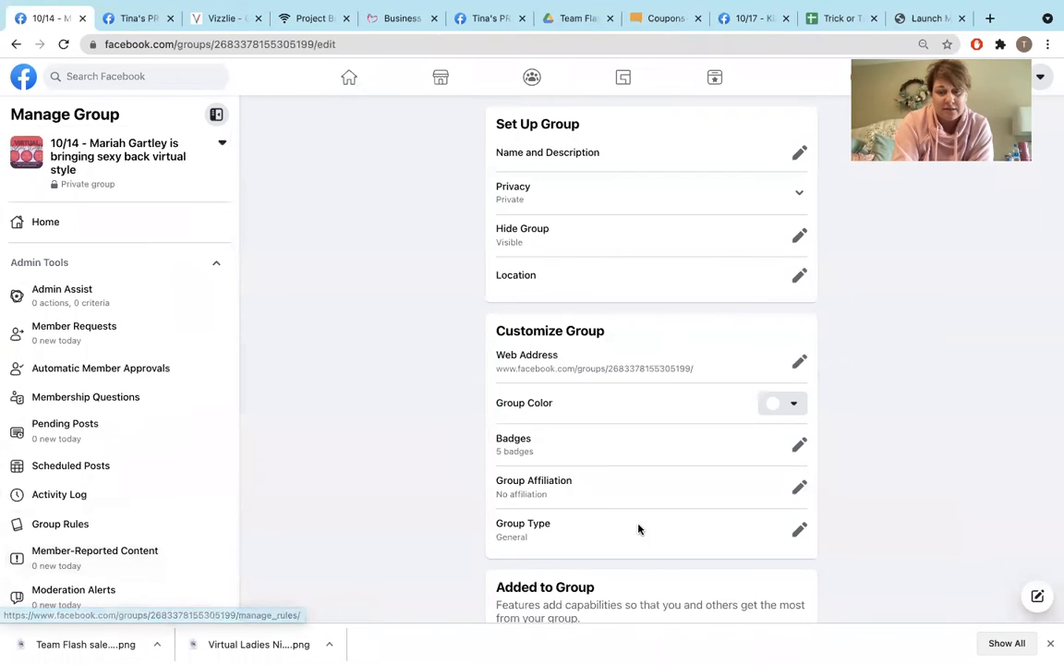
# Step: Edit the group's Apps under Manage Advanced Settings to open the Group Apps store
pyautogui.scroll(-3)
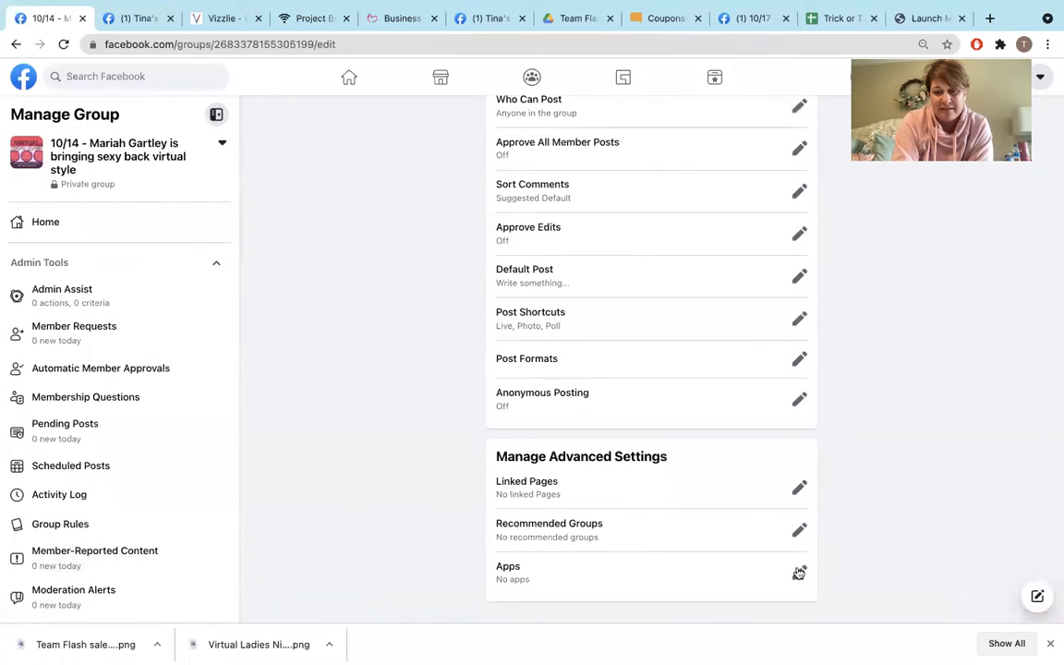
pyautogui.click(799, 572)
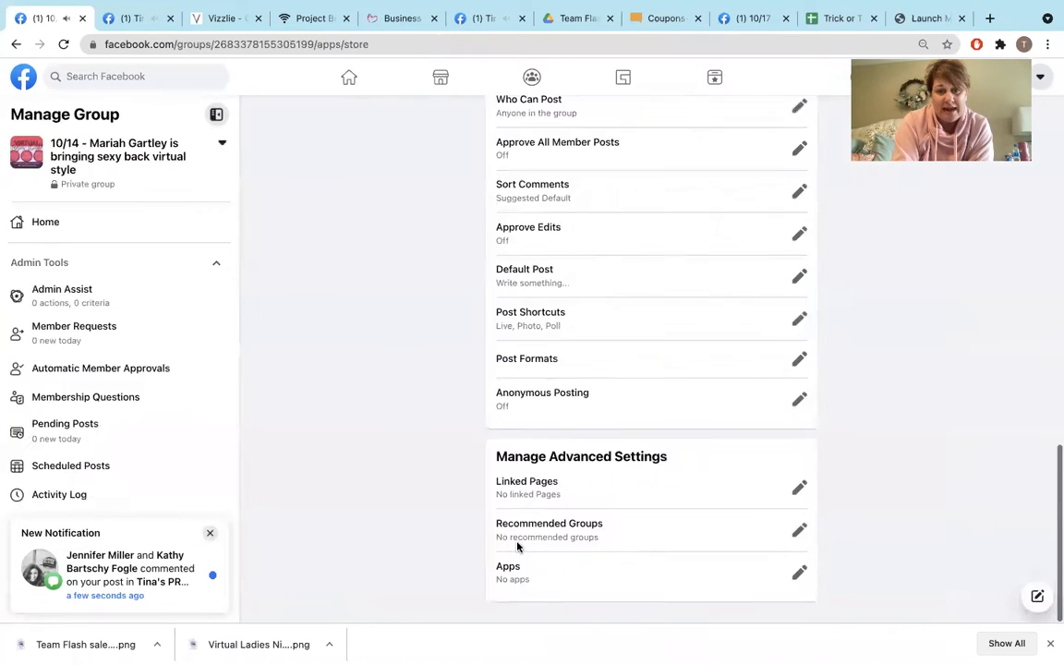
pyautogui.click(798, 573)
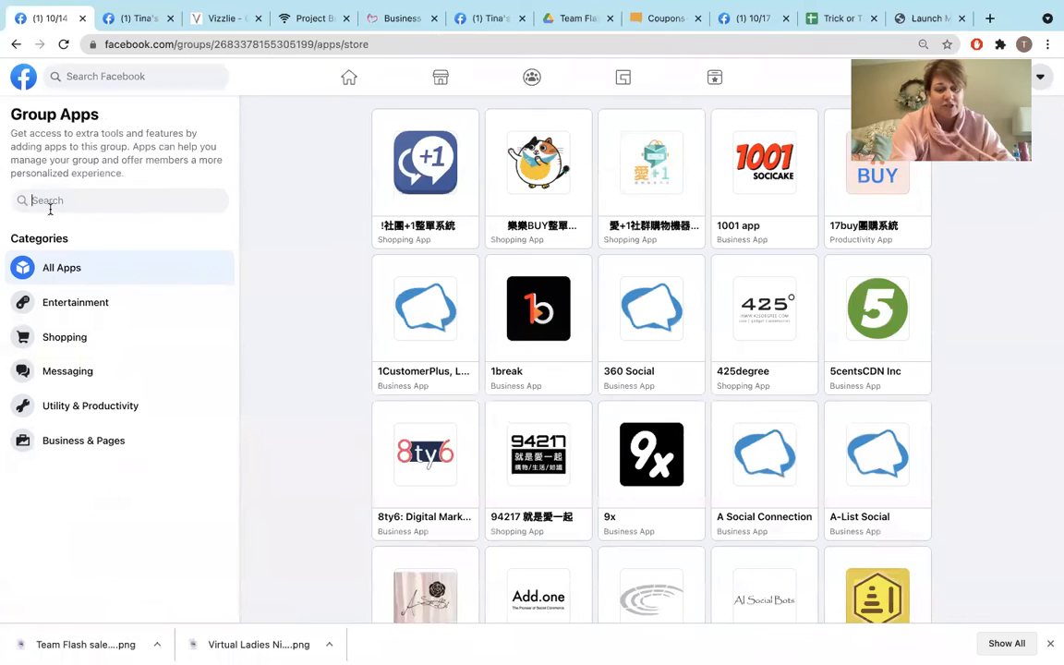
# Step: Search for 'Vizz', add the Vizzlie app to the group, and go back Home
pyautogui.write('Vizzli')
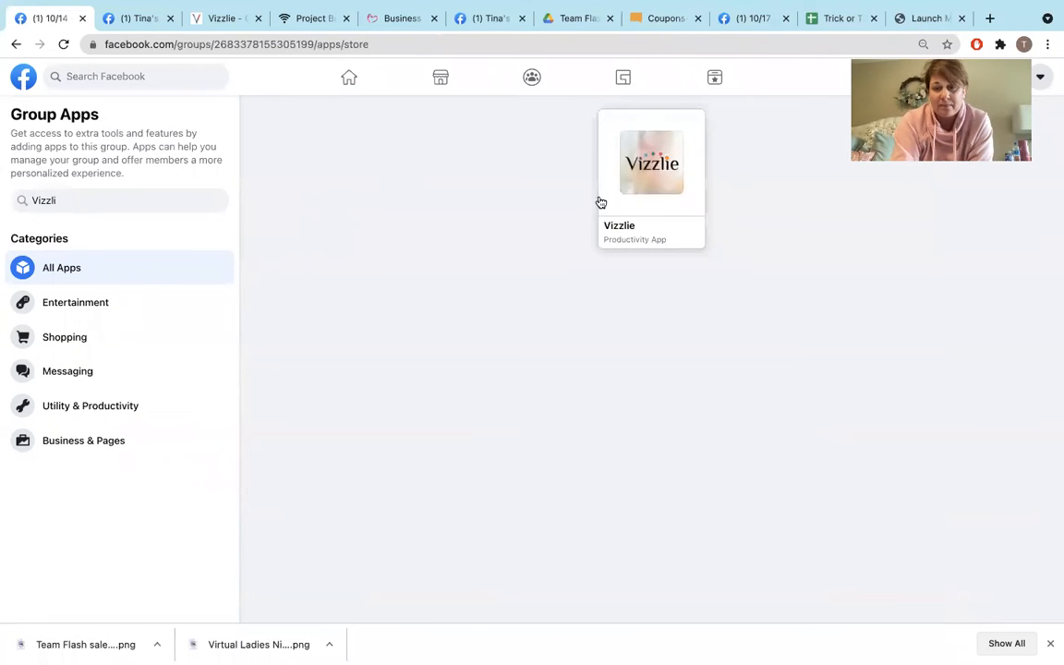
pyautogui.click(652, 164)
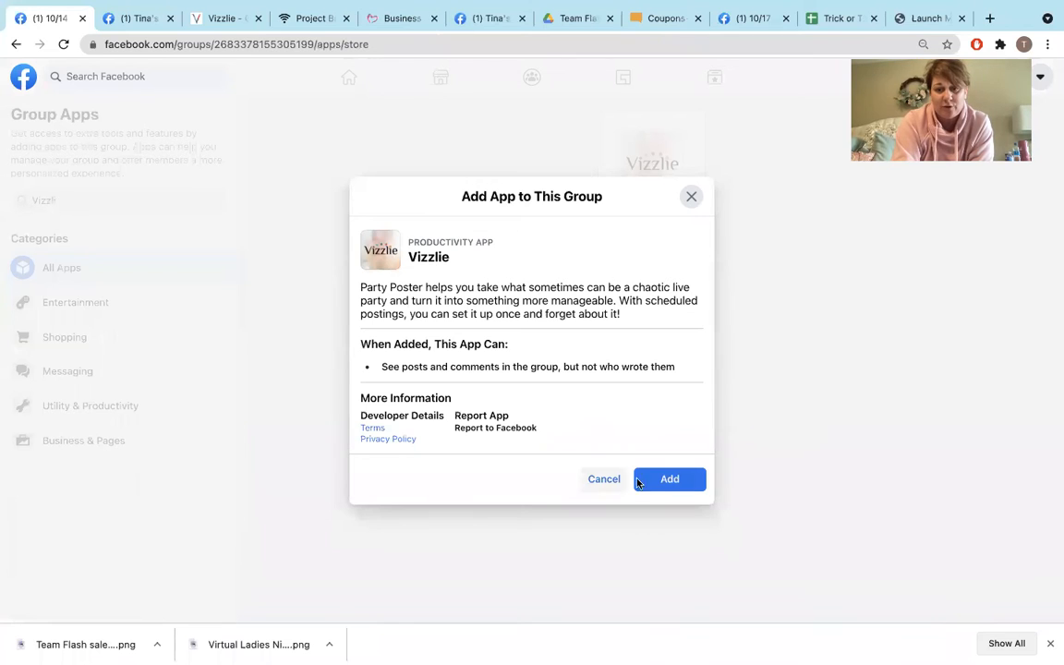
pyautogui.click(669, 478)
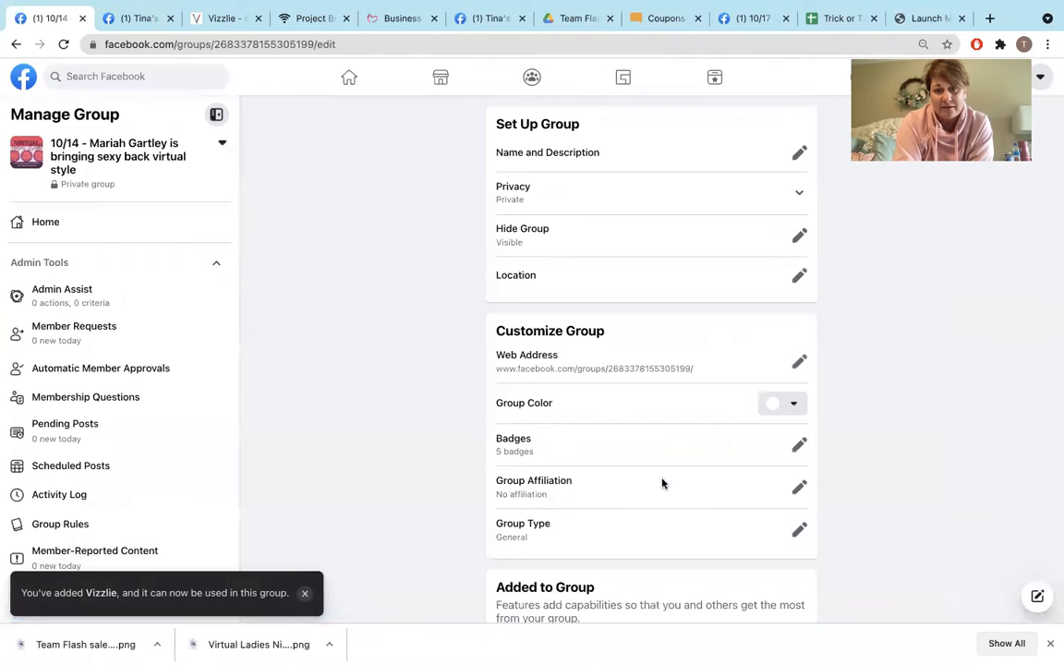
pyautogui.click(45, 222)
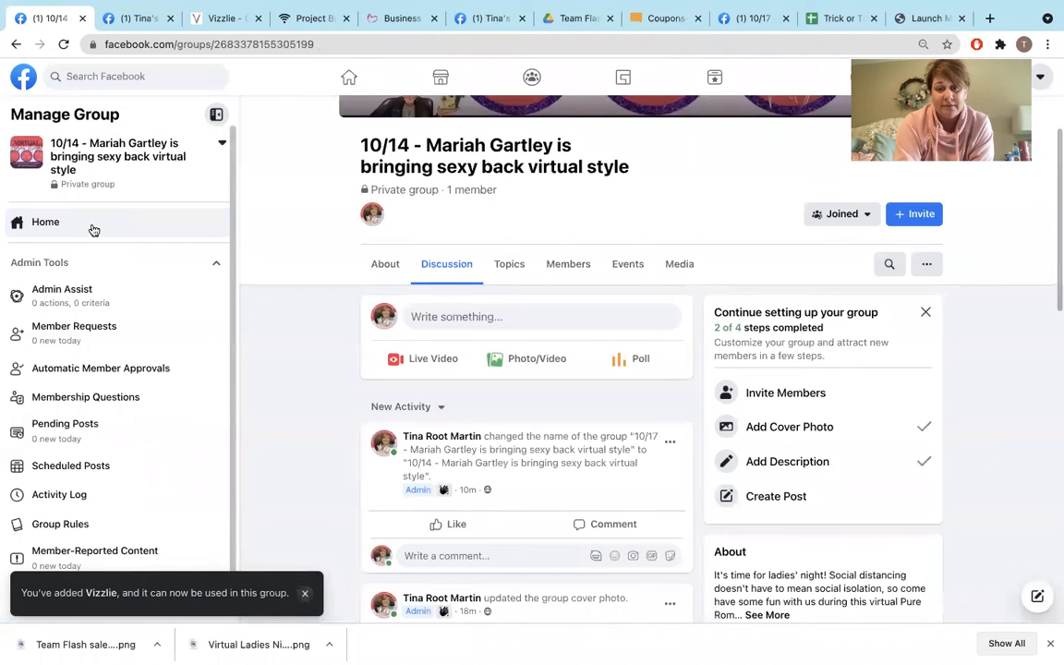
pyautogui.click(305, 592)
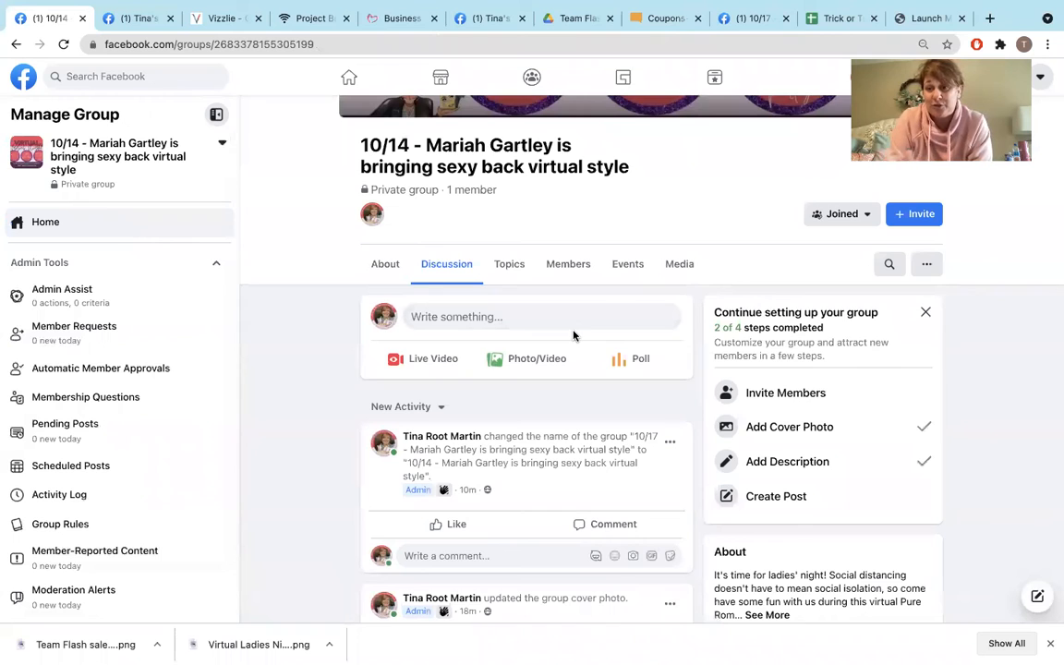